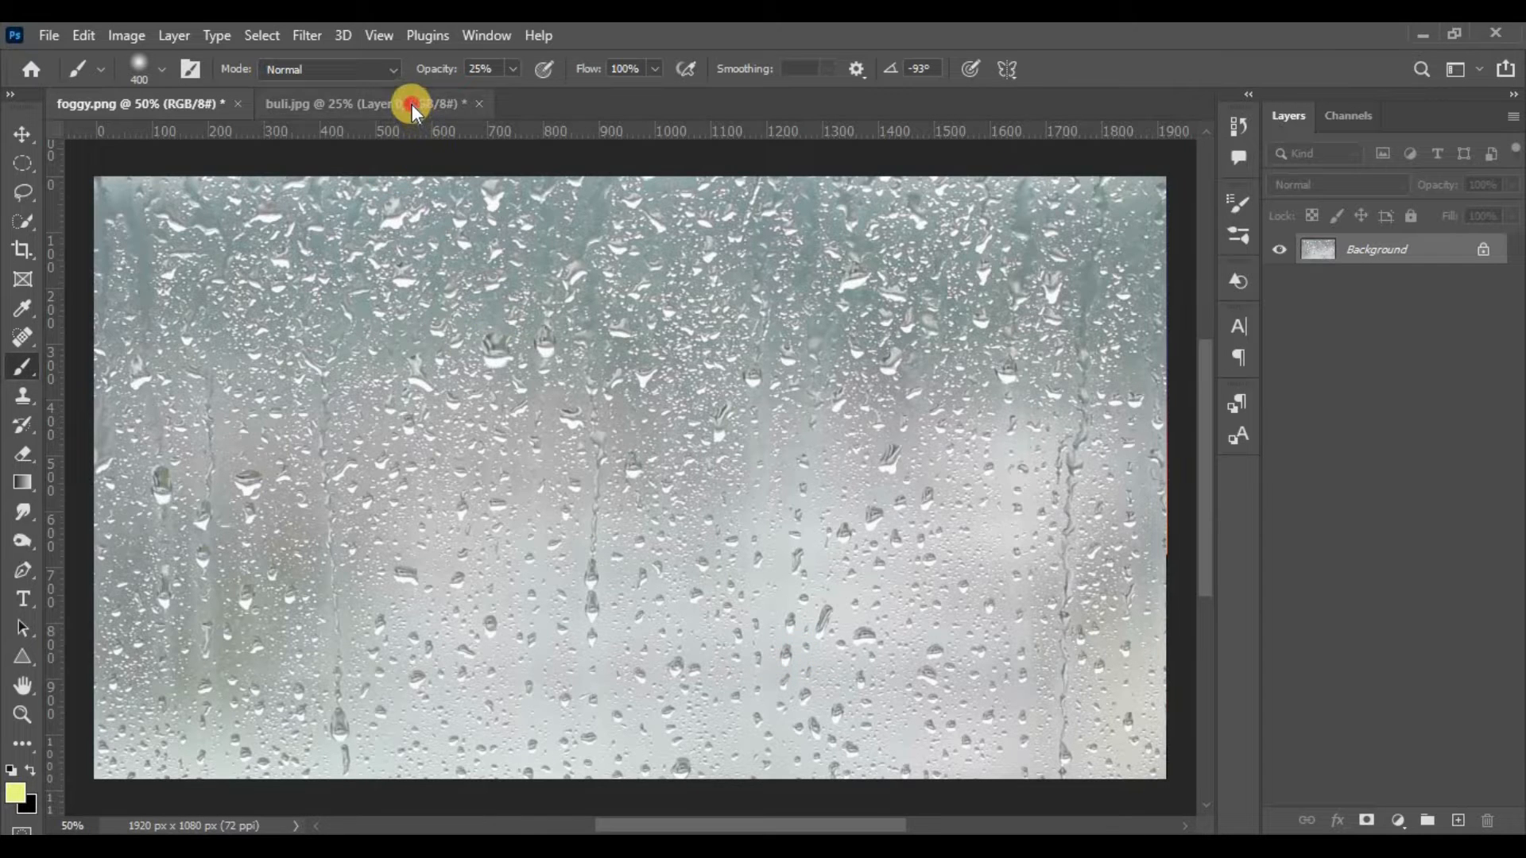
Place buli.jpg as a new layer over foggy.png and scale it to fill the canvas
{"action": "left_click", "coordinate": [345, 103]}
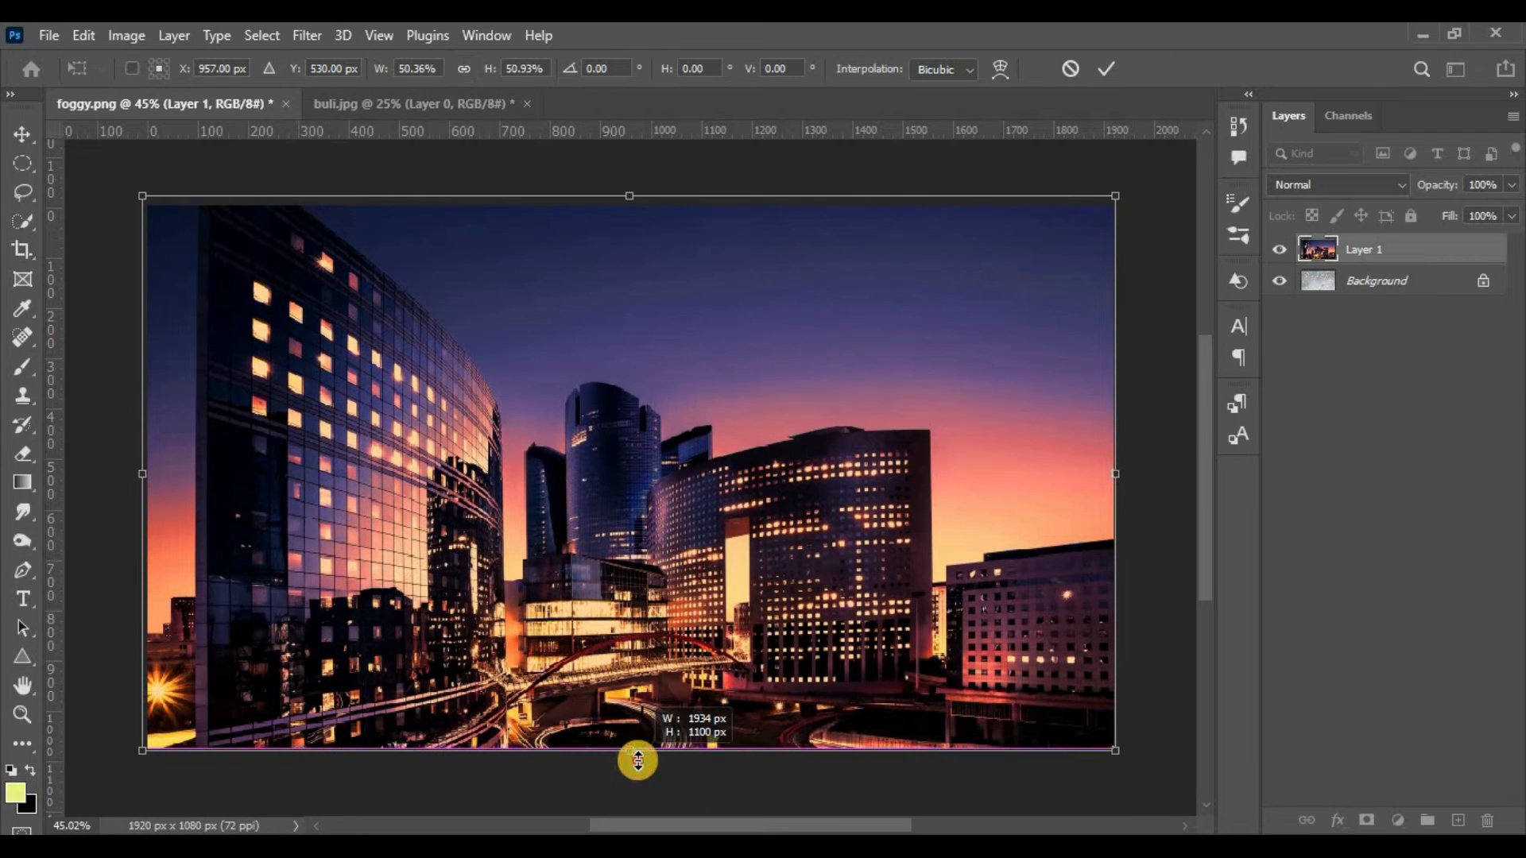
{"action": "left_click", "coordinate": [1106, 69]}
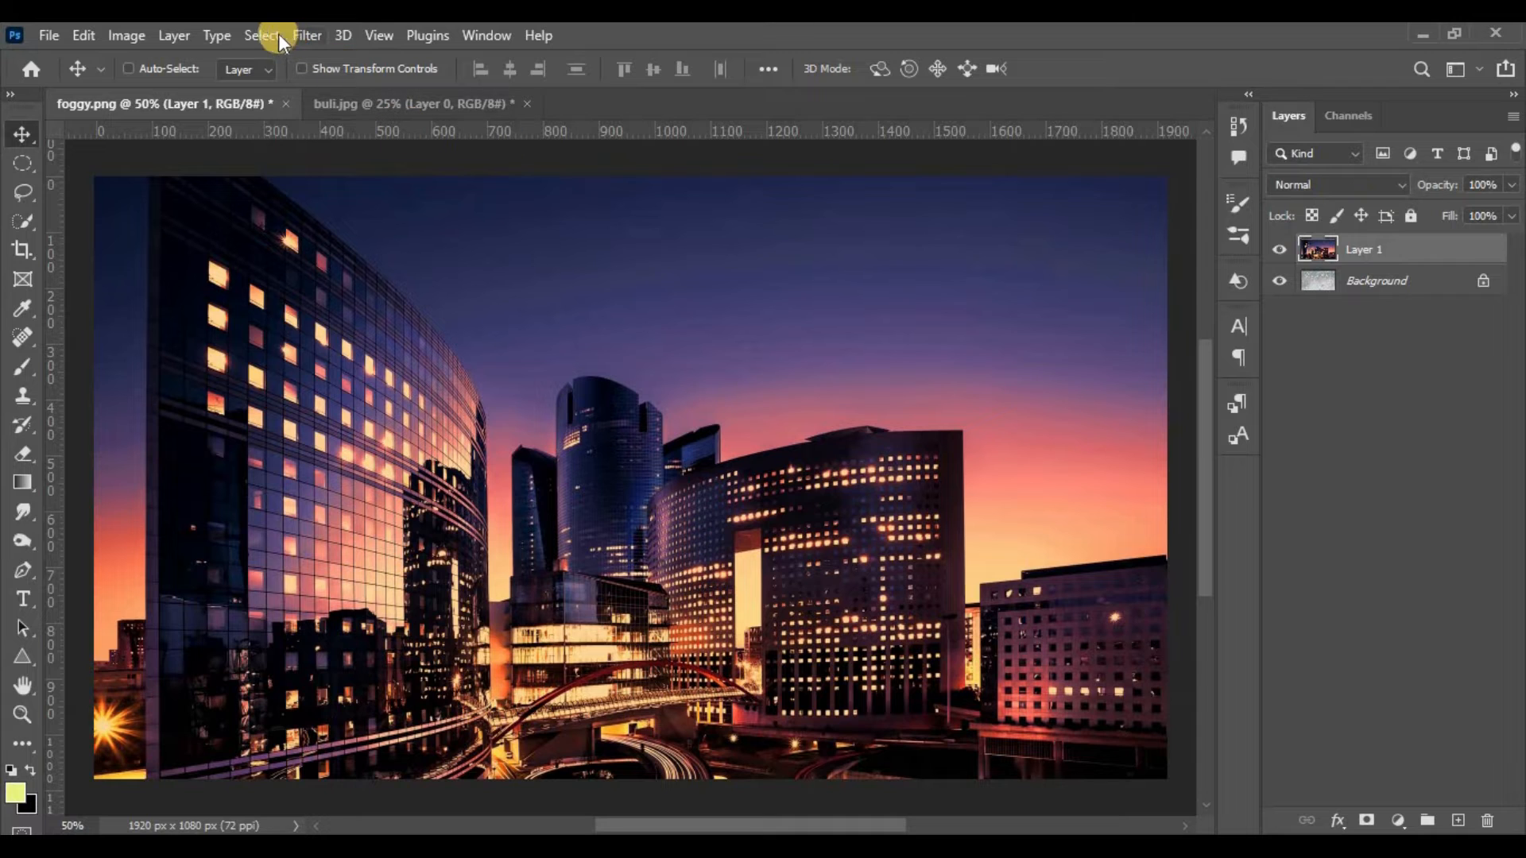
Apply a Gaussian Blur of 10 pixels radius to the skyline layer
{"action": "left_click", "coordinate": [306, 35]}
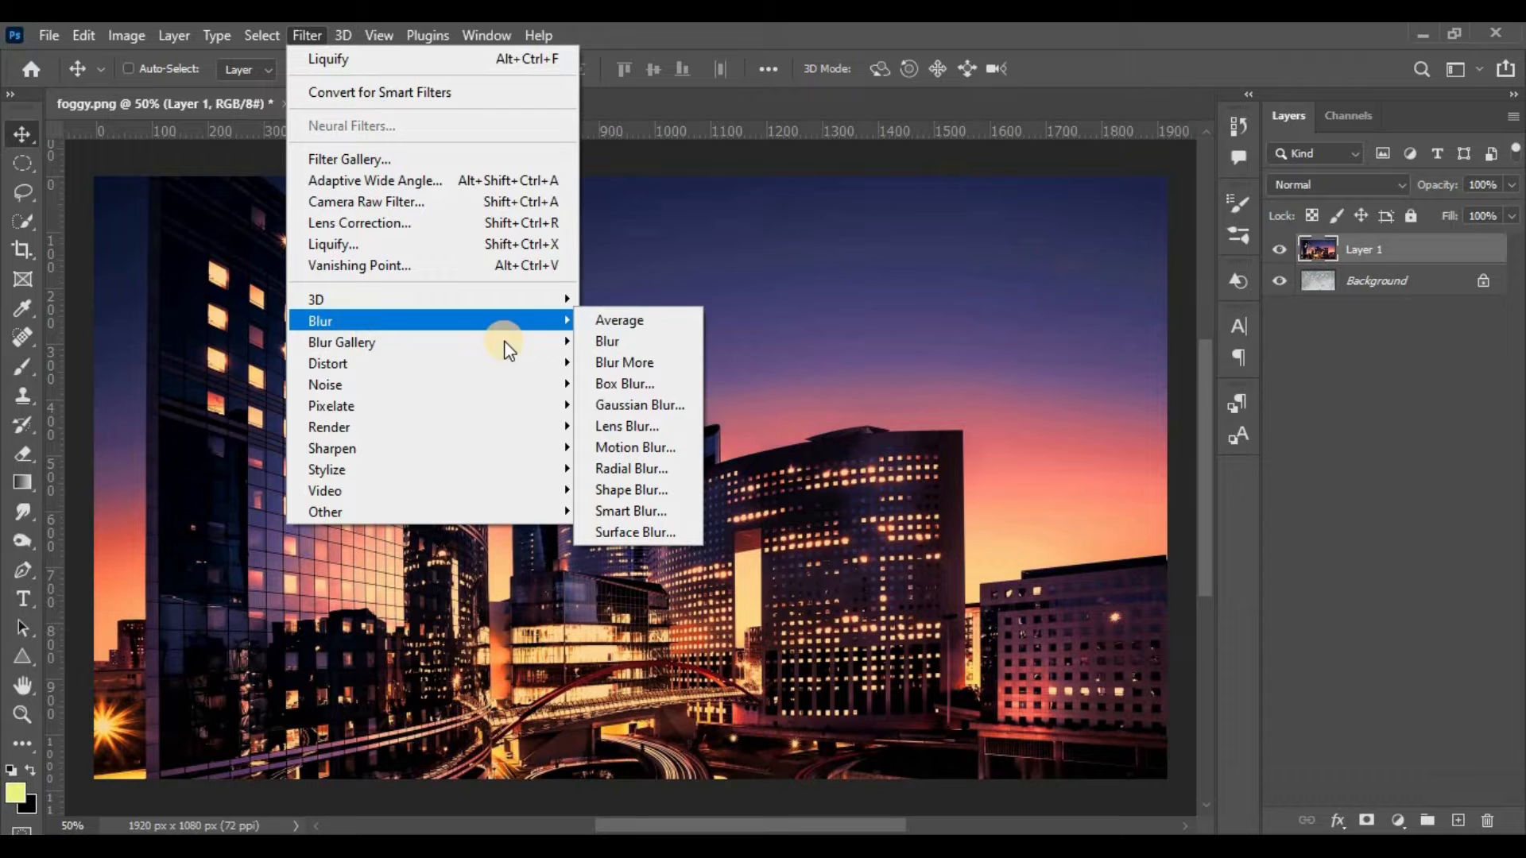
{"action": "left_click", "coordinate": [639, 405]}
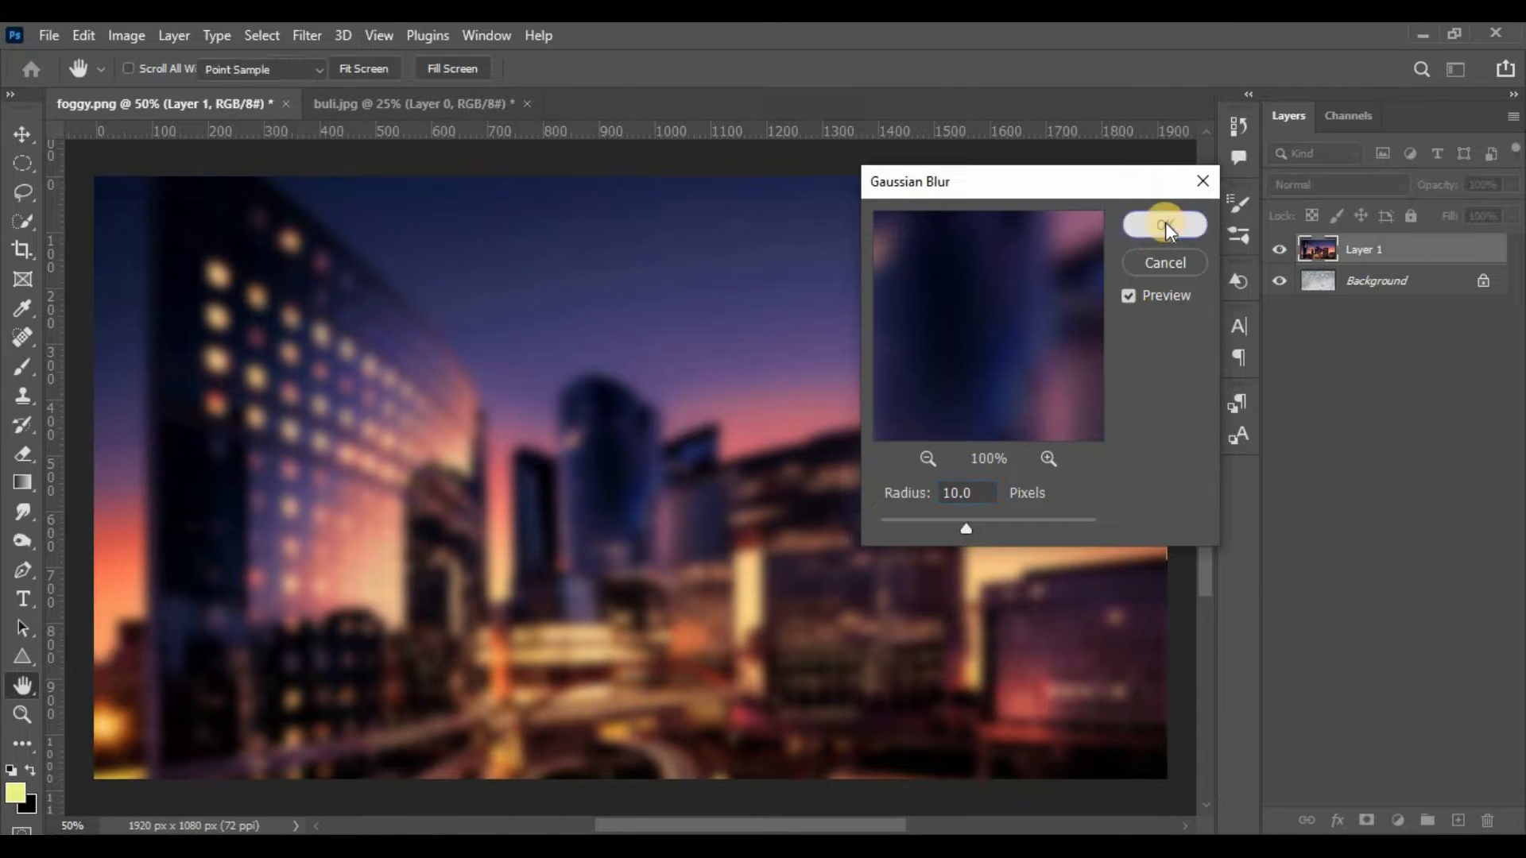
{"action": "left_click", "coordinate": [1165, 226]}
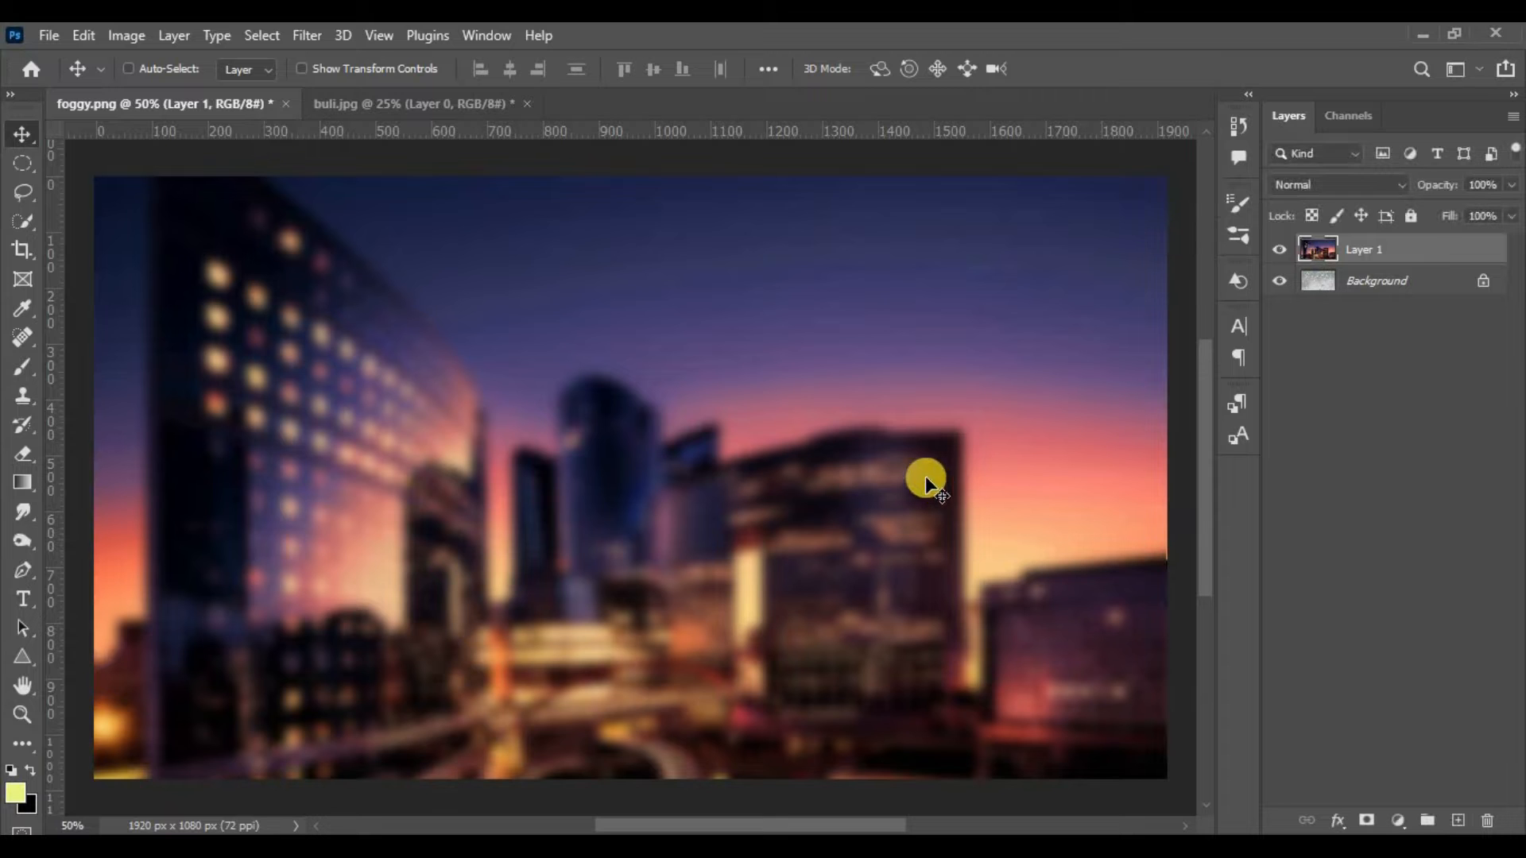
Set Layer 1's blend mode to Overlay so raindrops show over the city
{"action": "left_click", "coordinate": [1338, 185]}
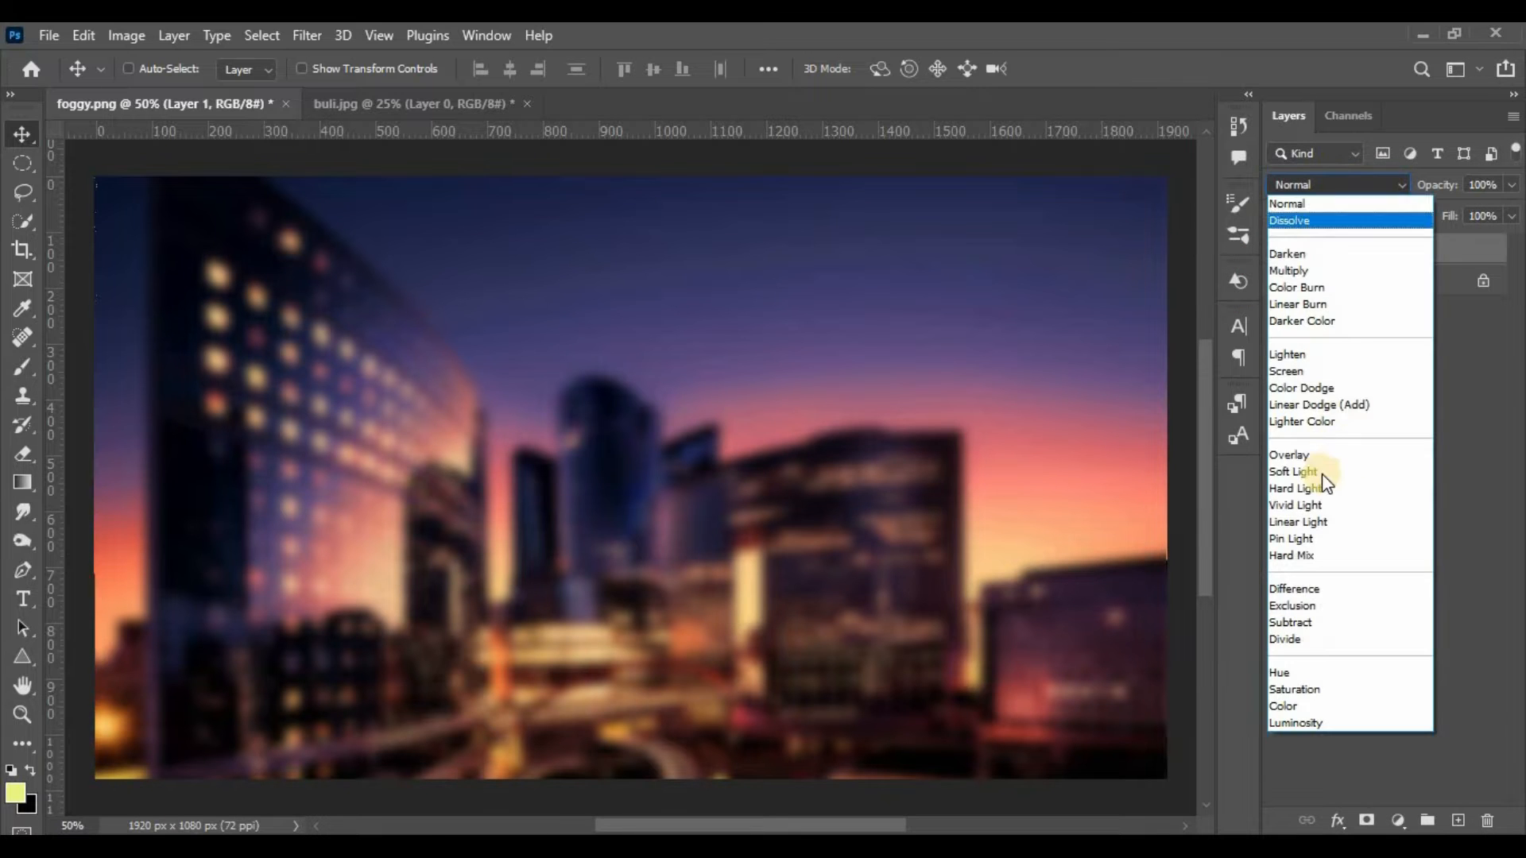
{"action": "left_click", "coordinate": [1289, 455]}
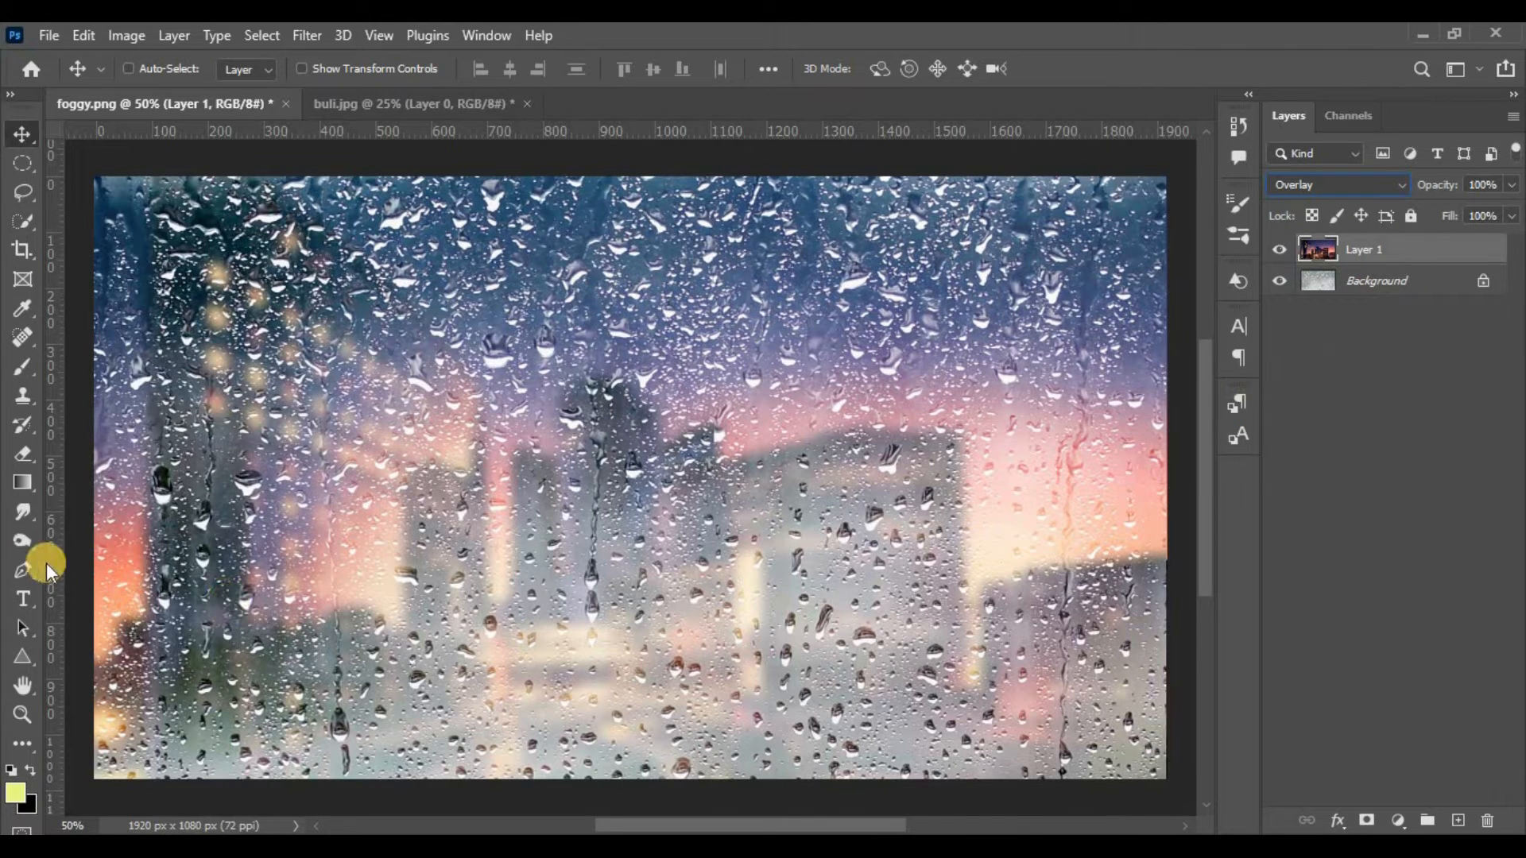
{"action": "mouse_move", "coordinate": [24, 599]}
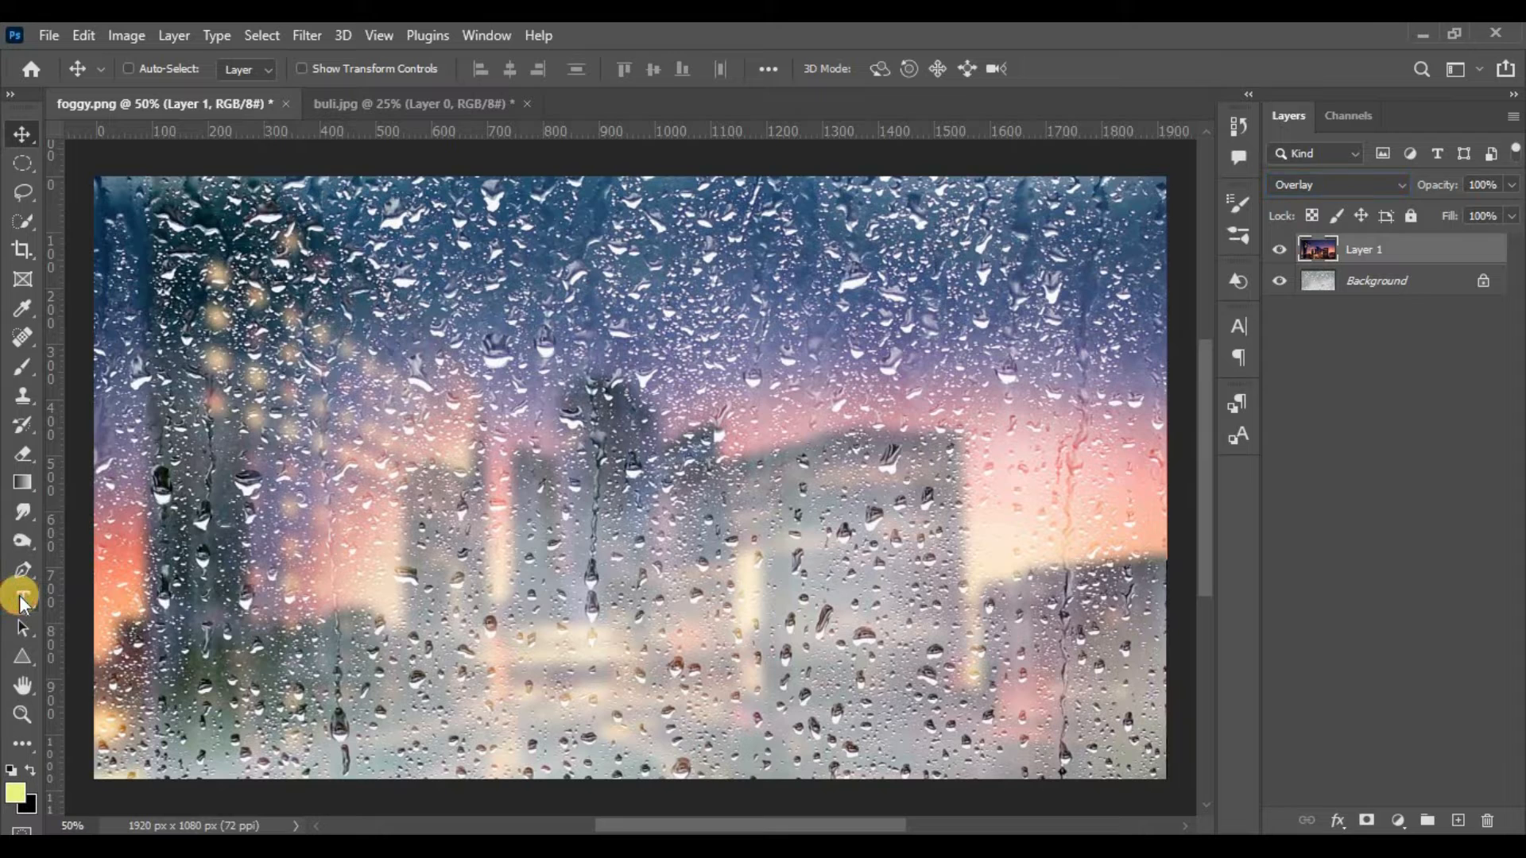
Add the text 'Miss You Arun' in Freestyle Script at 400 pt and position it centrally
{"action": "left_click", "coordinate": [22, 599]}
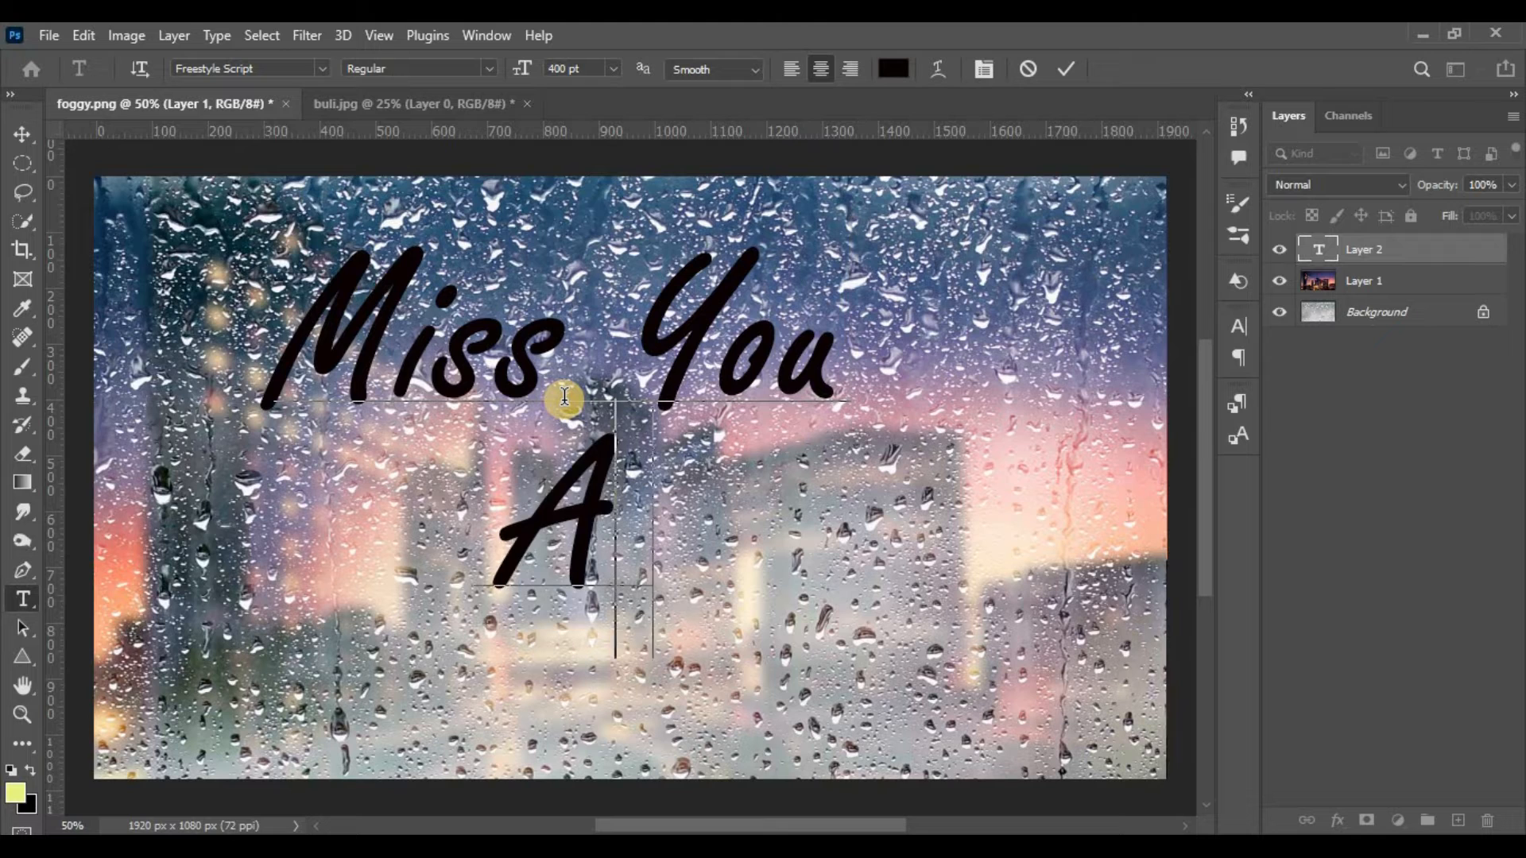
{"action": "type", "text": "run"}
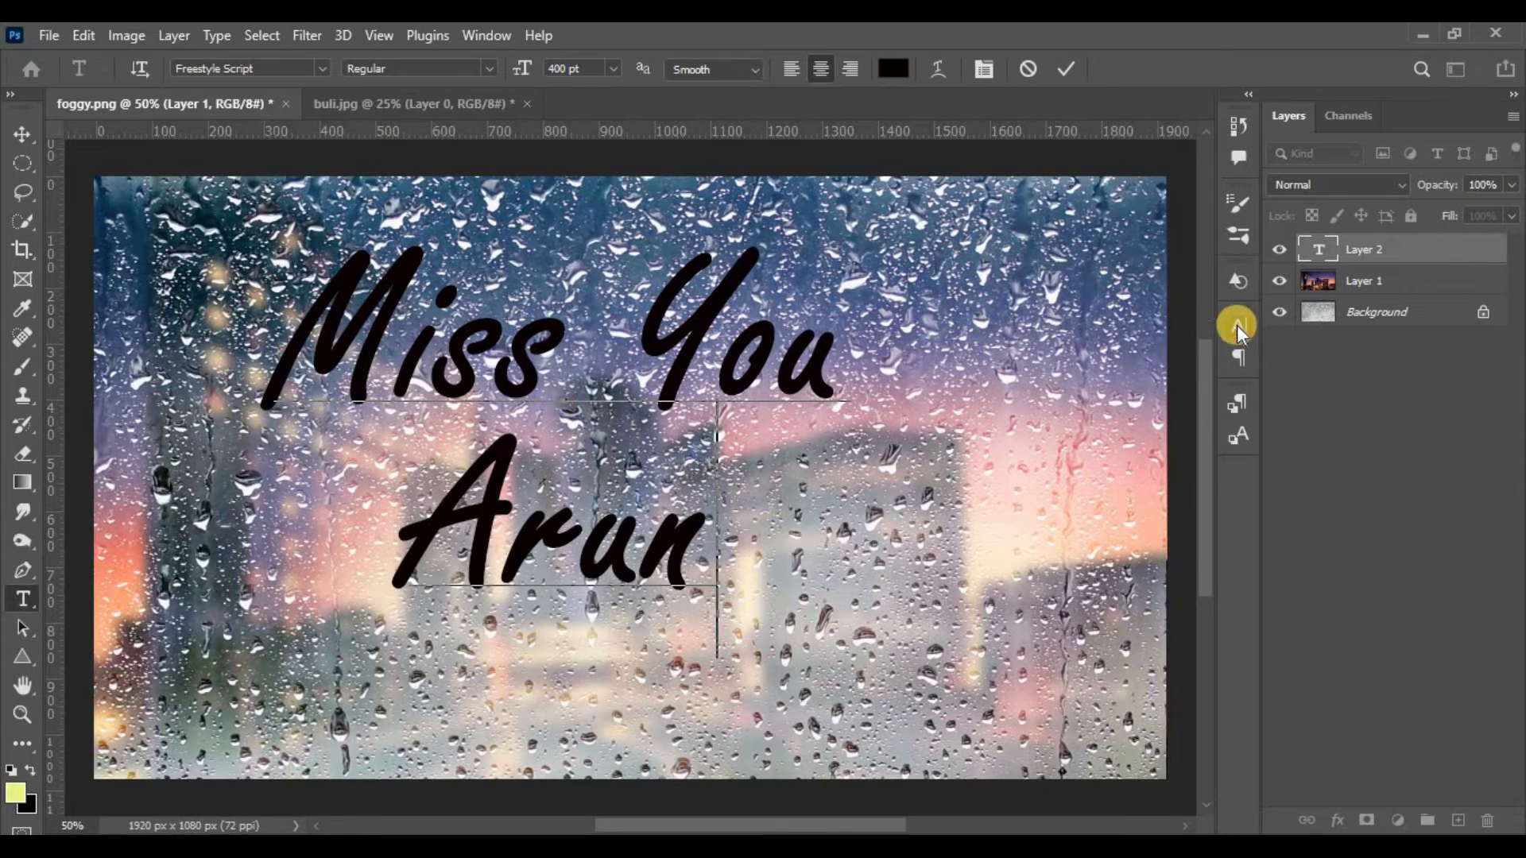
{"action": "left_click", "coordinate": [1238, 358]}
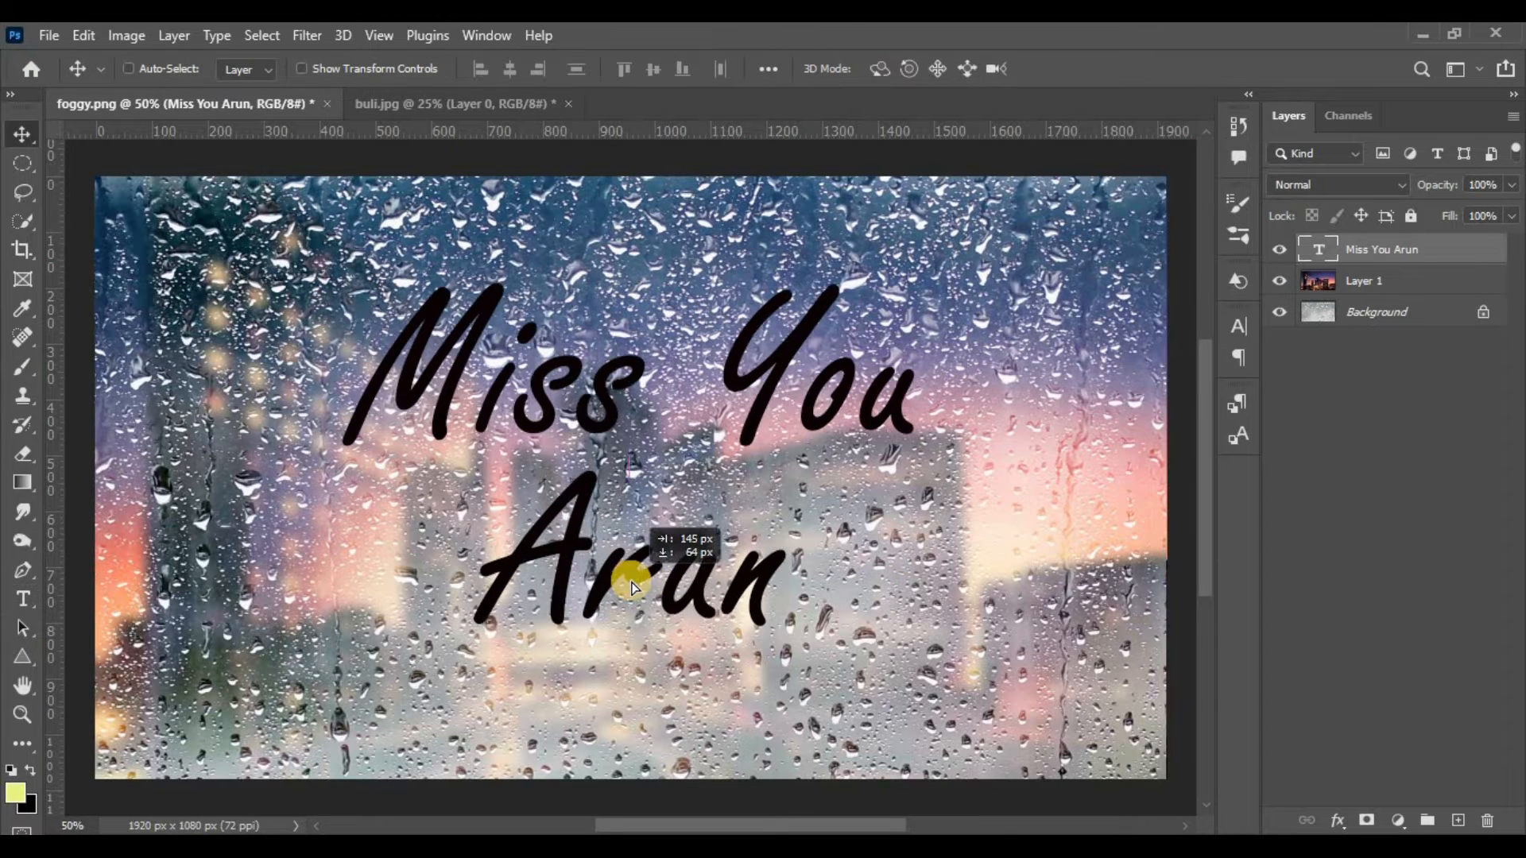
Start the Liquify filter on the text layer, rasterizing the type when warned
{"action": "left_click", "coordinate": [307, 35]}
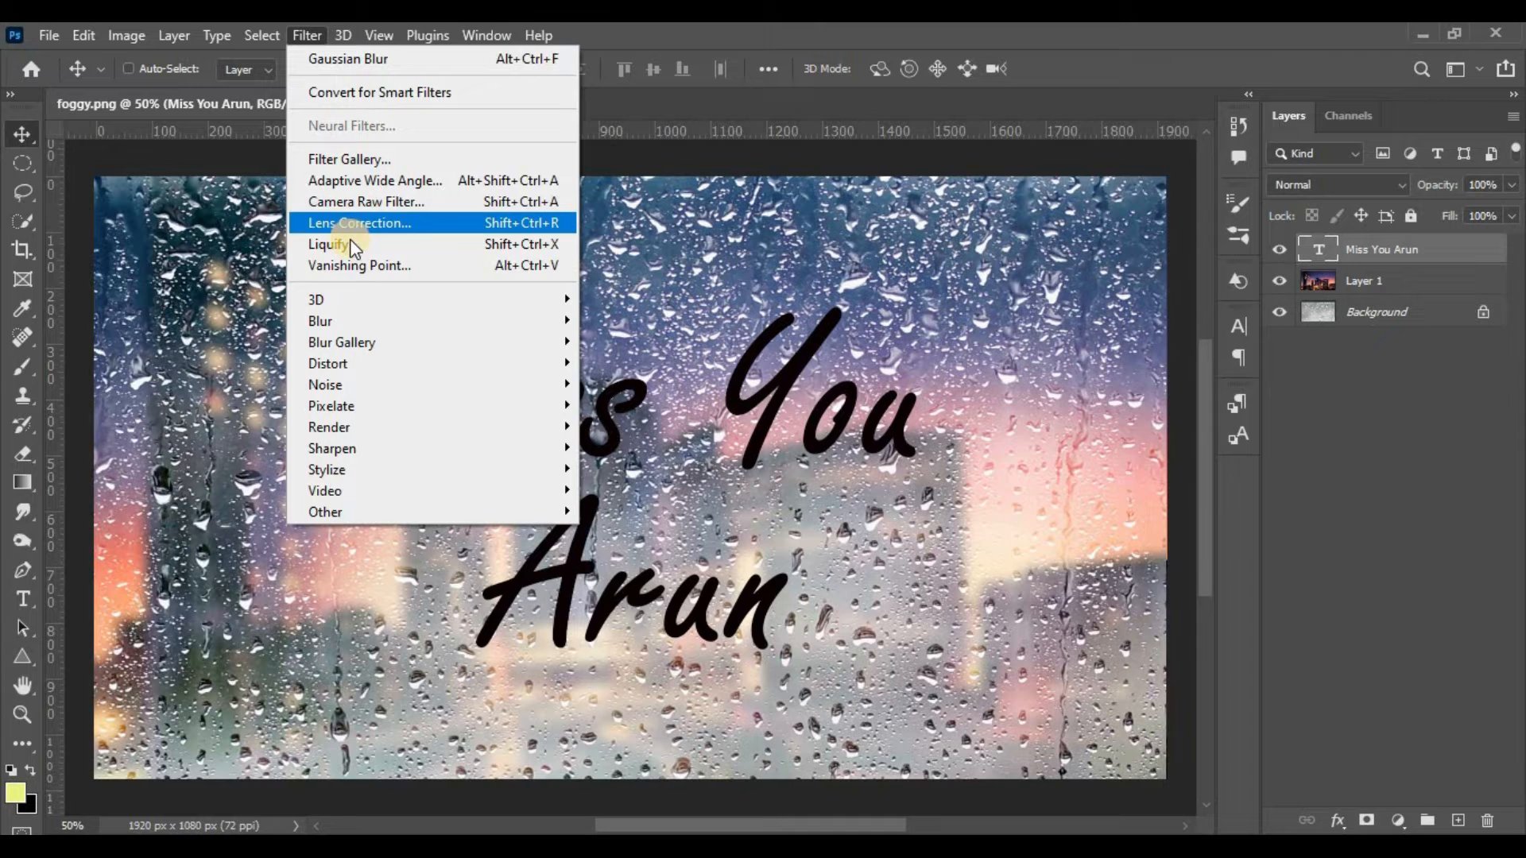
{"action": "mouse_move", "coordinate": [350, 299]}
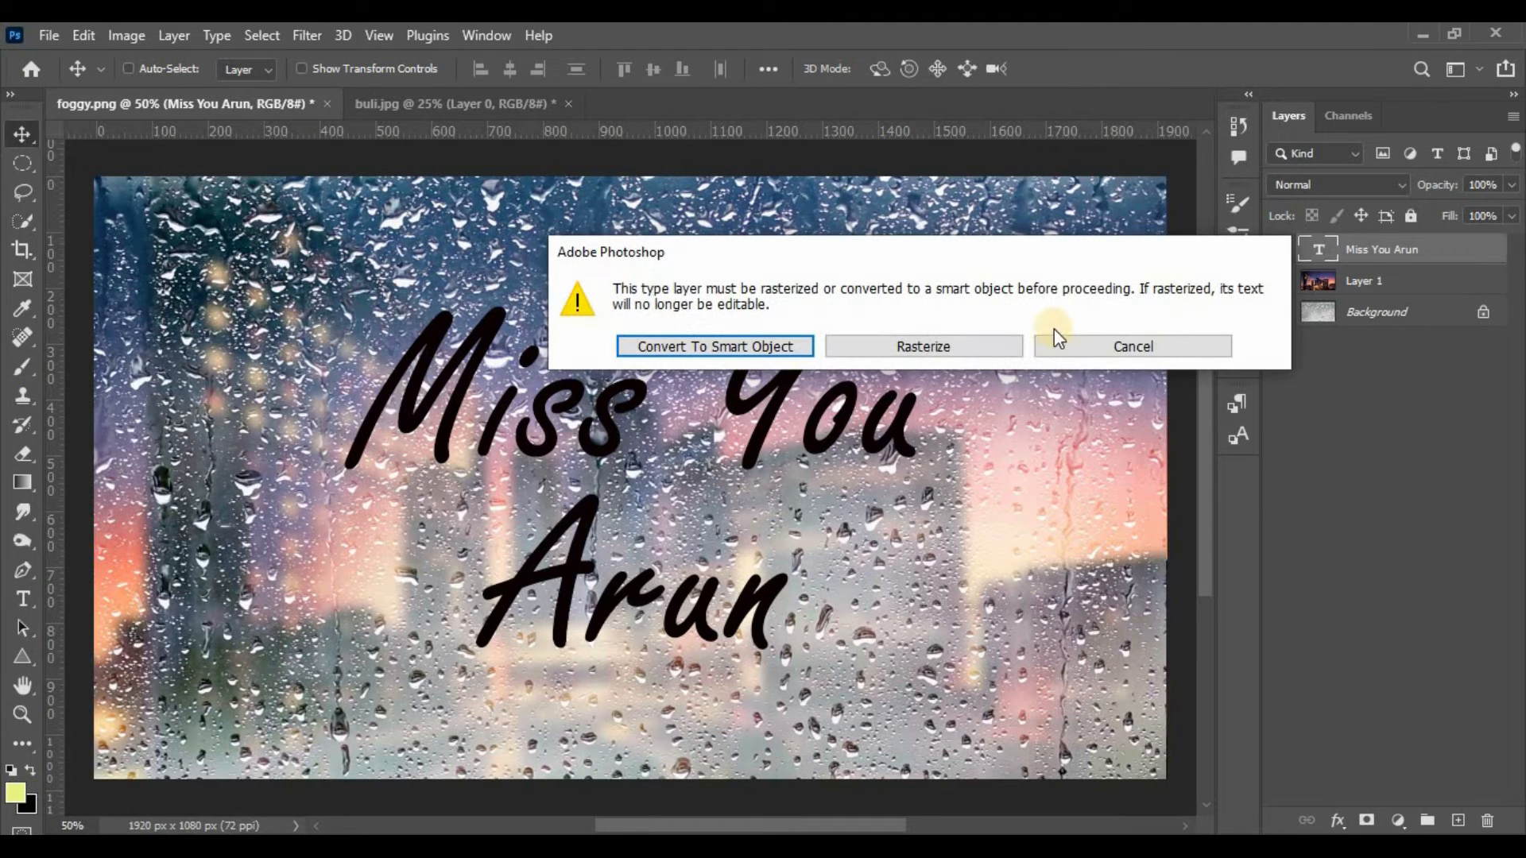
{"action": "left_click", "coordinate": [920, 345]}
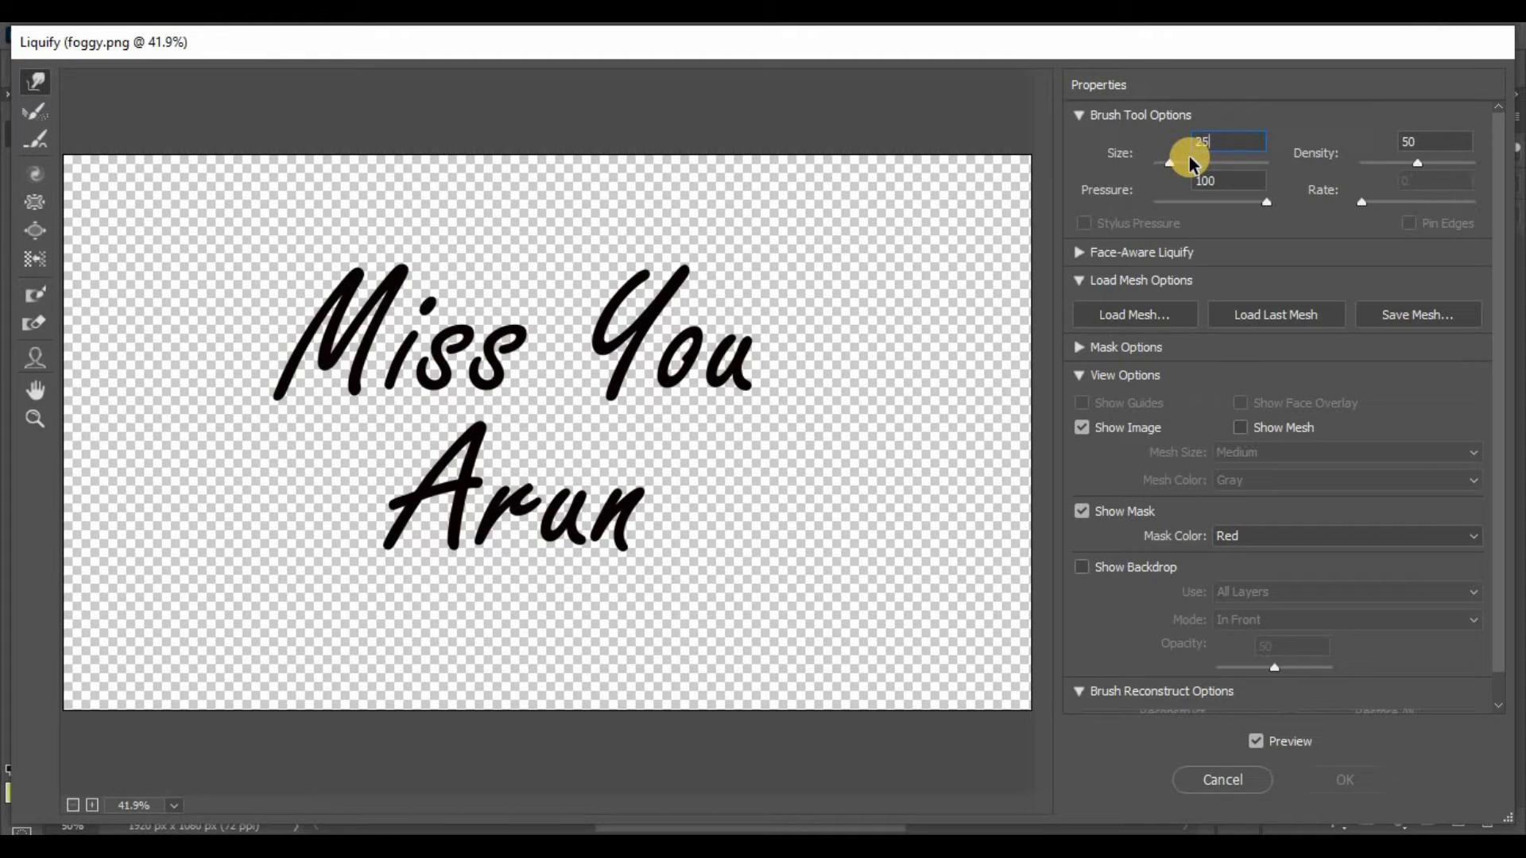
{"action": "mouse_move", "coordinate": [1283, 250]}
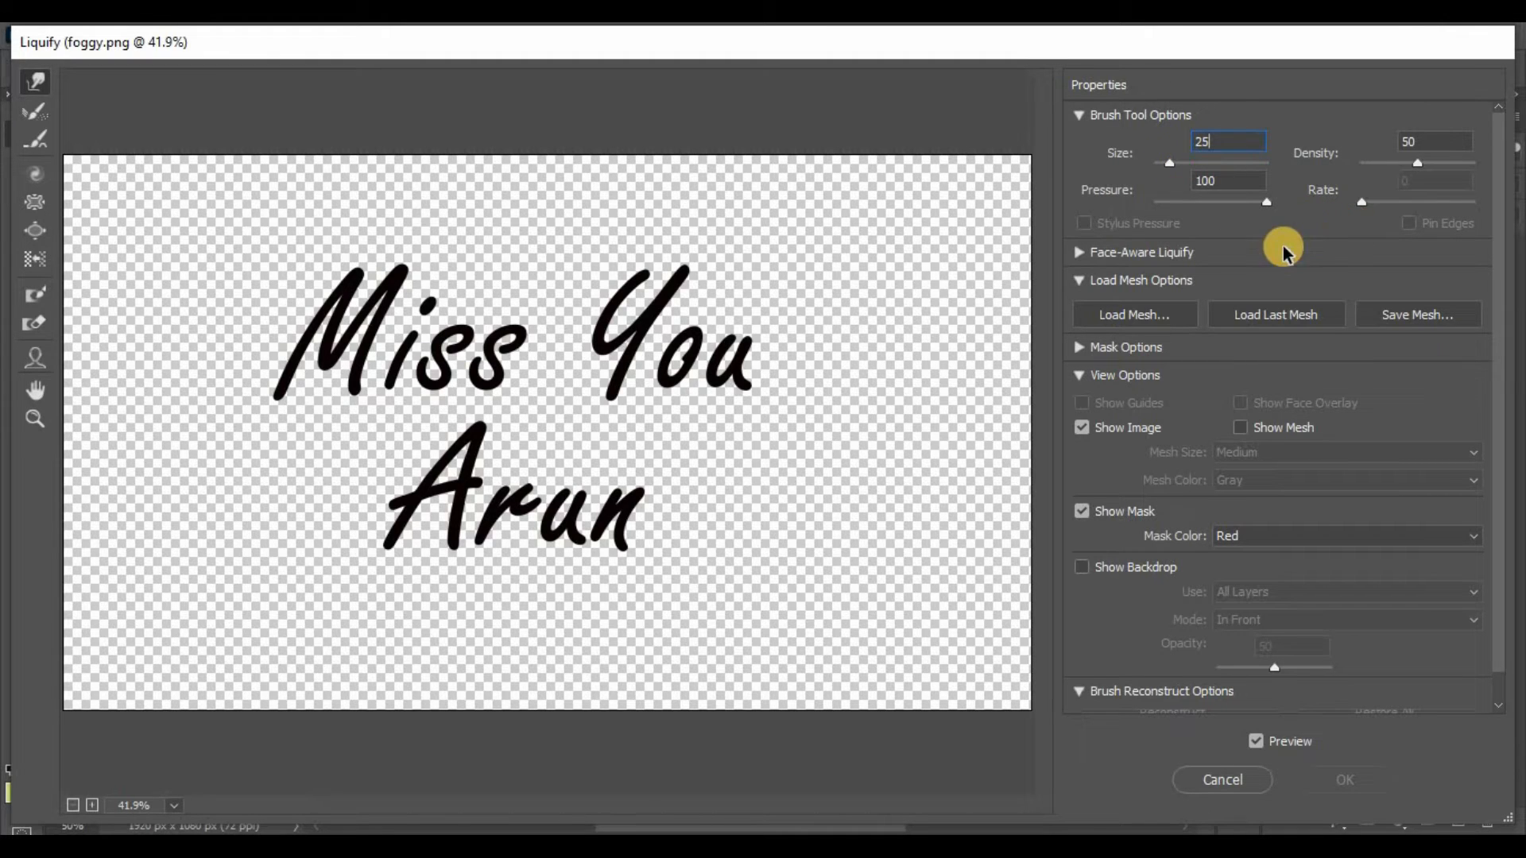
{"action": "mouse_move", "coordinate": [283, 401]}
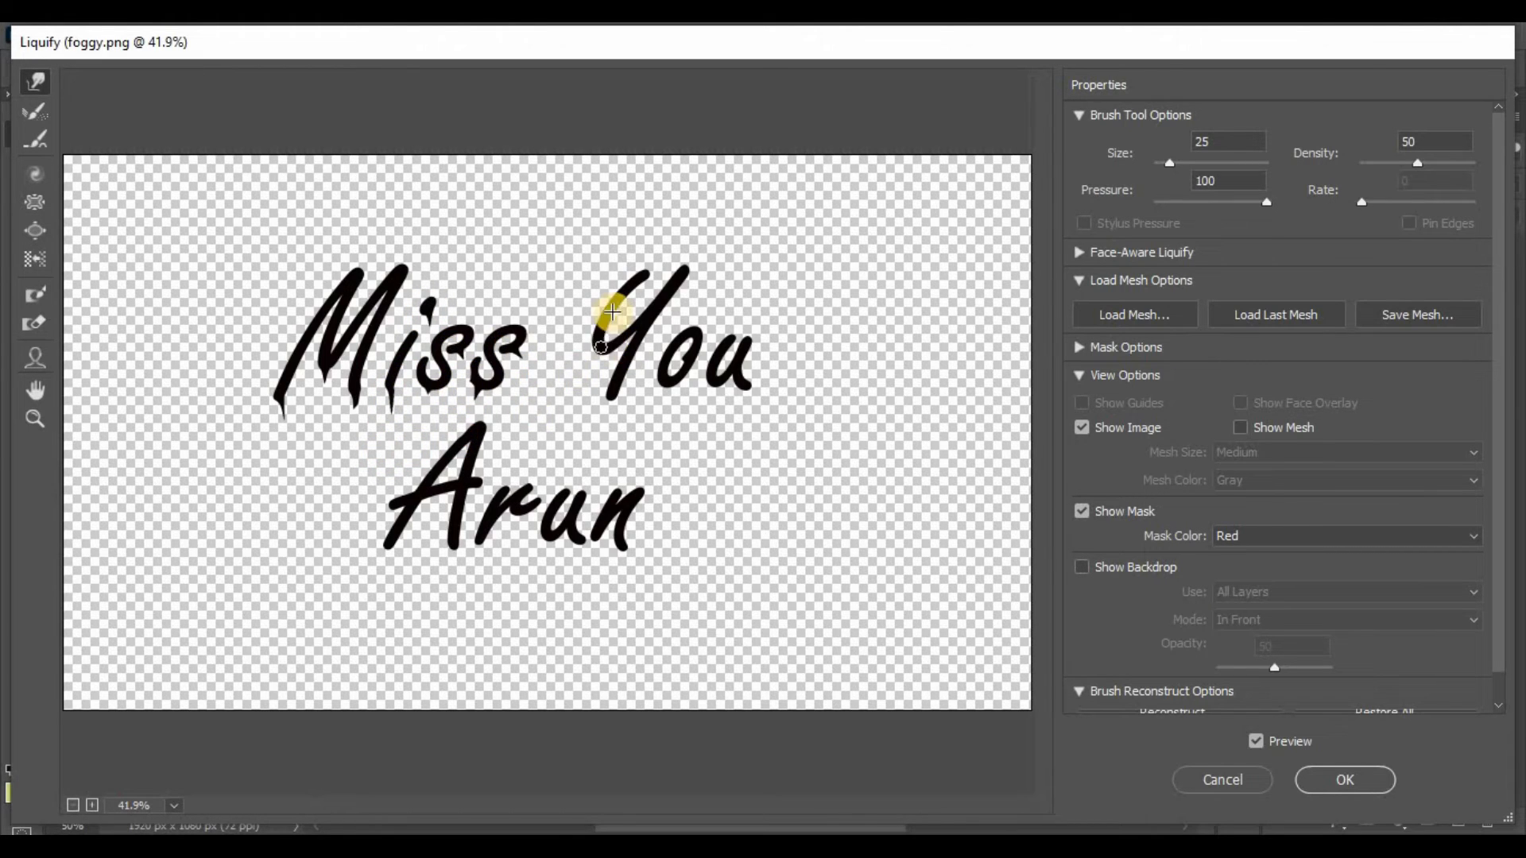
{"action": "mouse_move", "coordinate": [613, 398]}
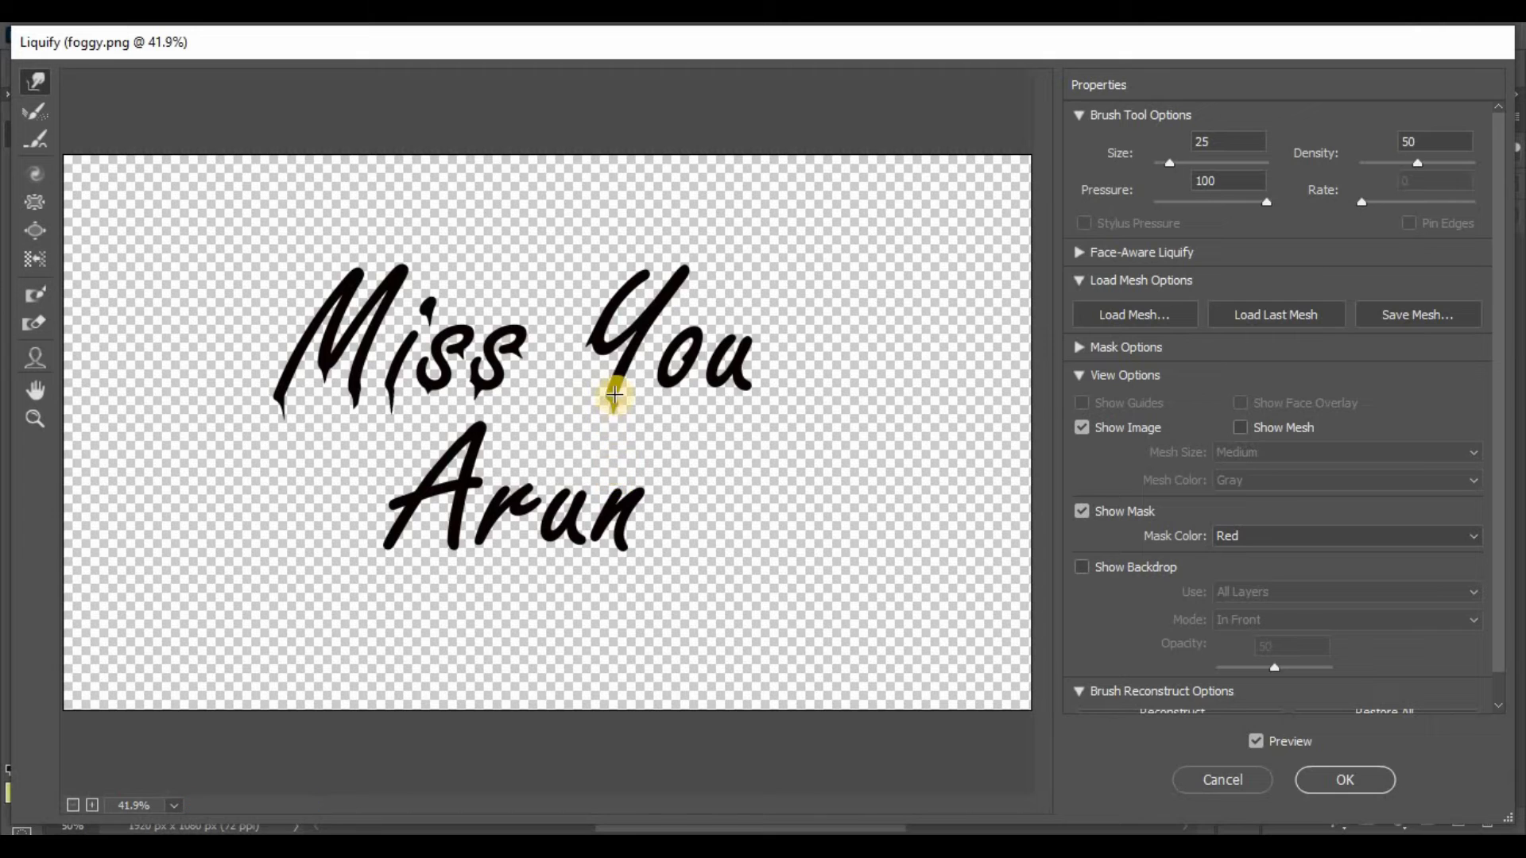
{"action": "mouse_move", "coordinate": [743, 385]}
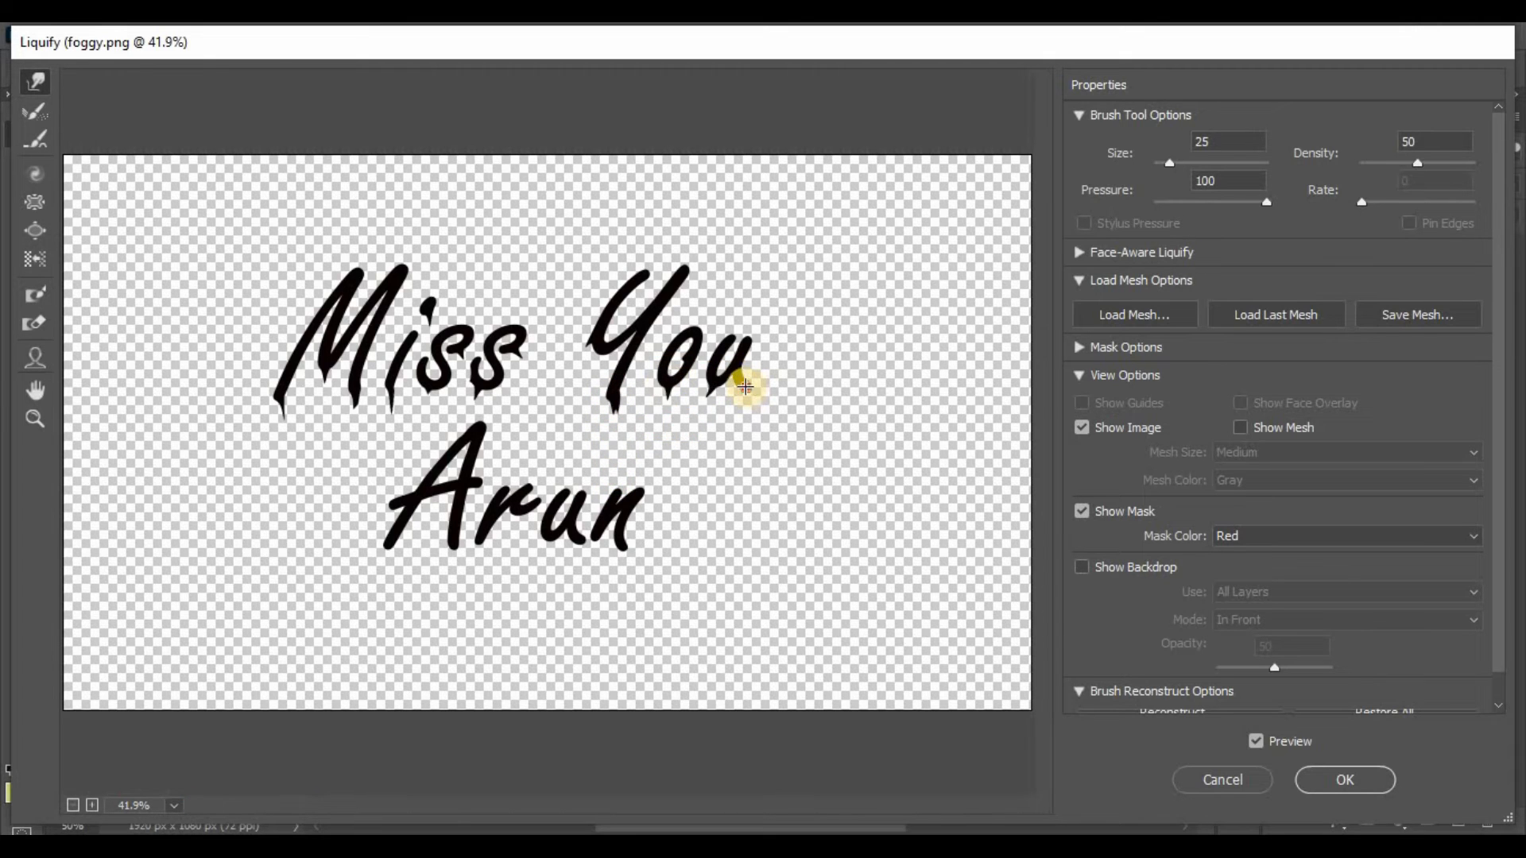
{"action": "mouse_move", "coordinate": [385, 542]}
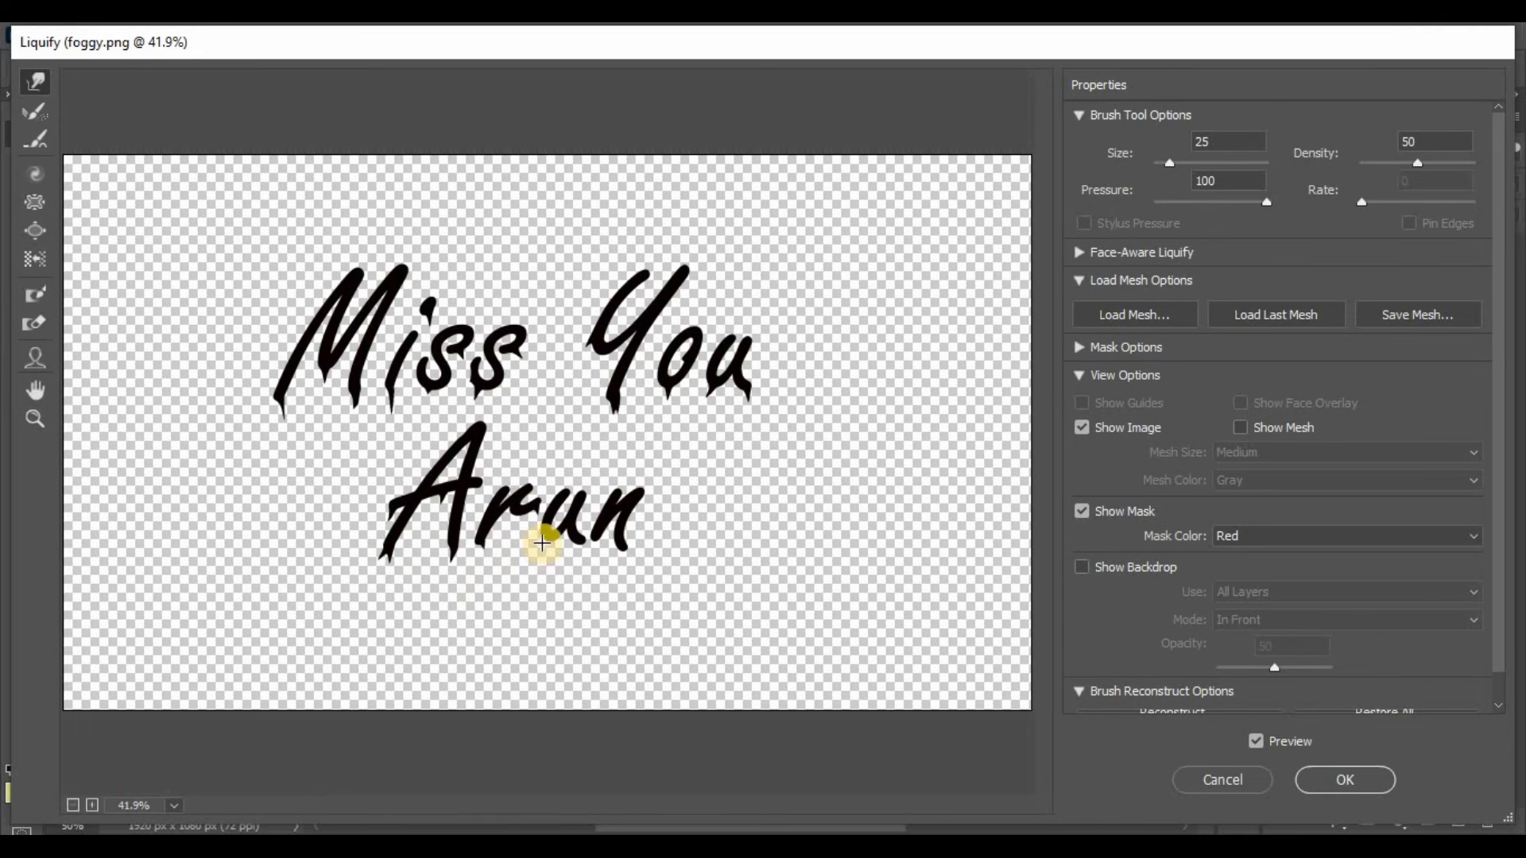
{"action": "mouse_move", "coordinate": [546, 634]}
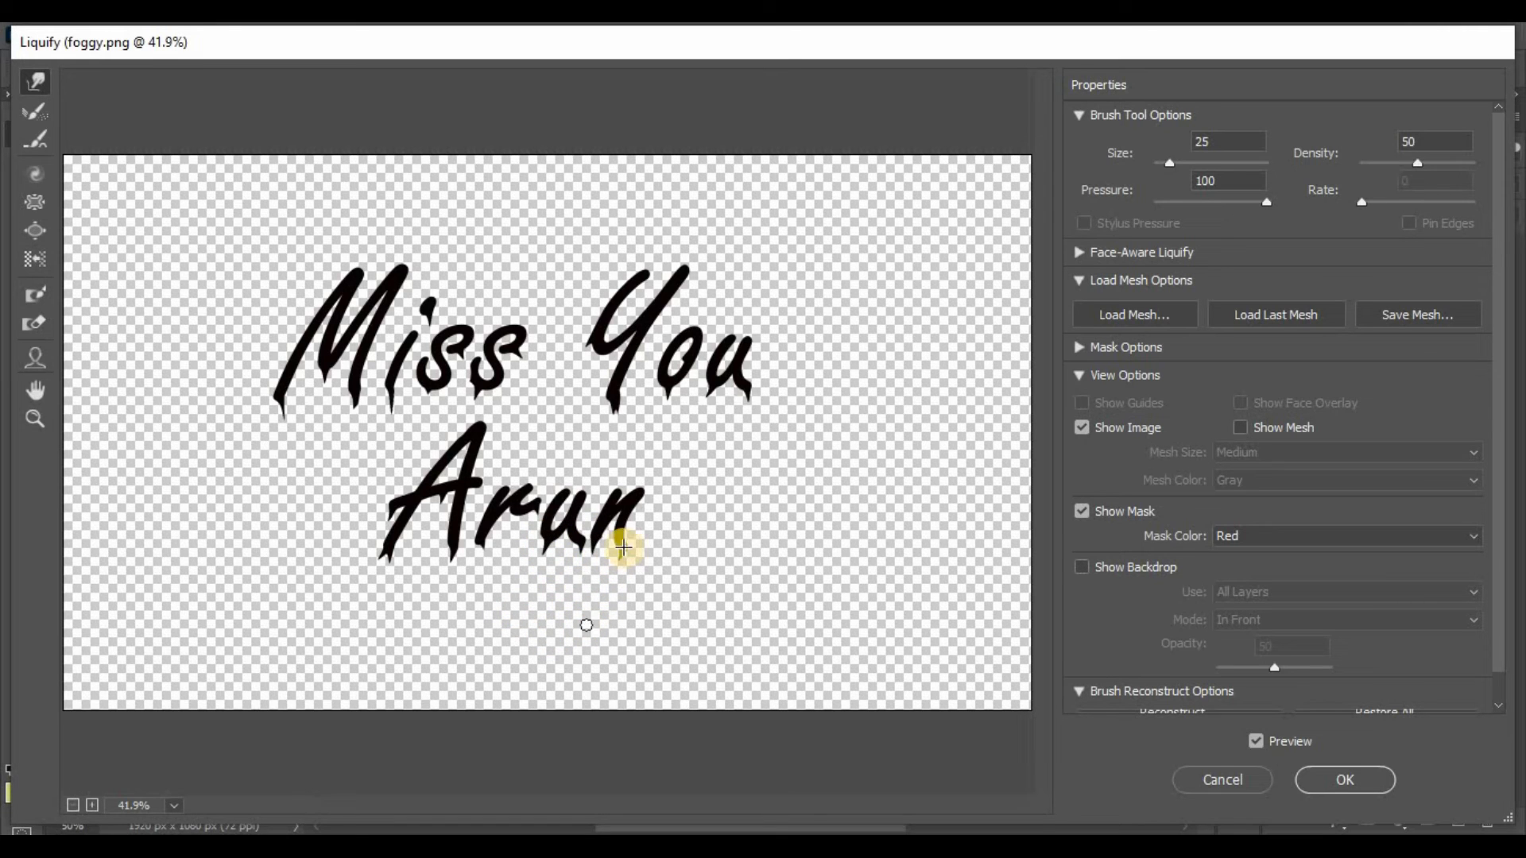
Warp downward drips from the letters with a 25-size Forward Warp brush and commit
{"action": "left_click", "coordinate": [1345, 779]}
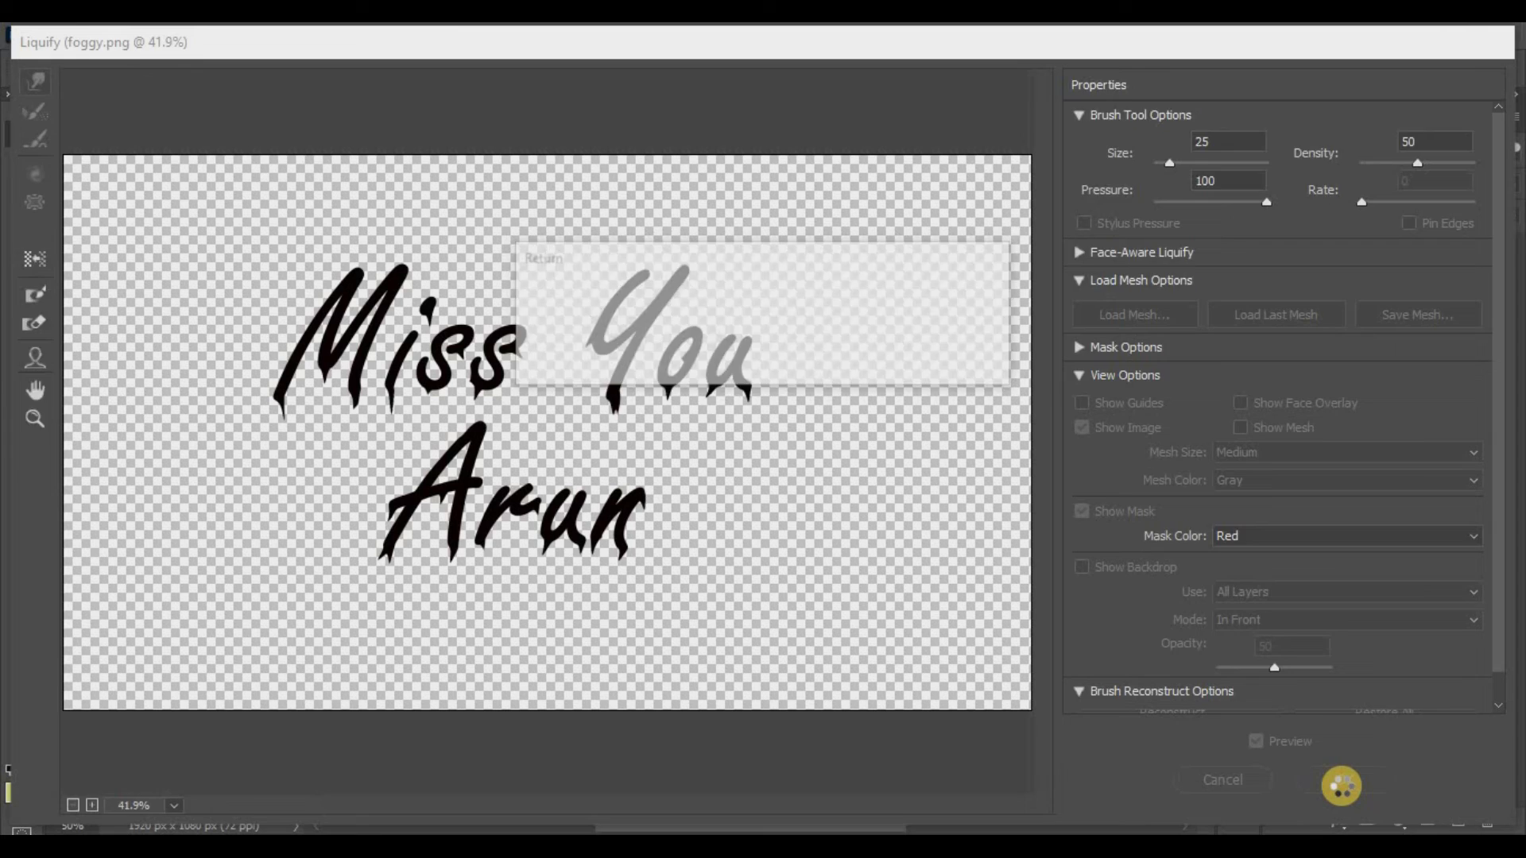
{"action": "left_click", "coordinate": [1339, 785]}
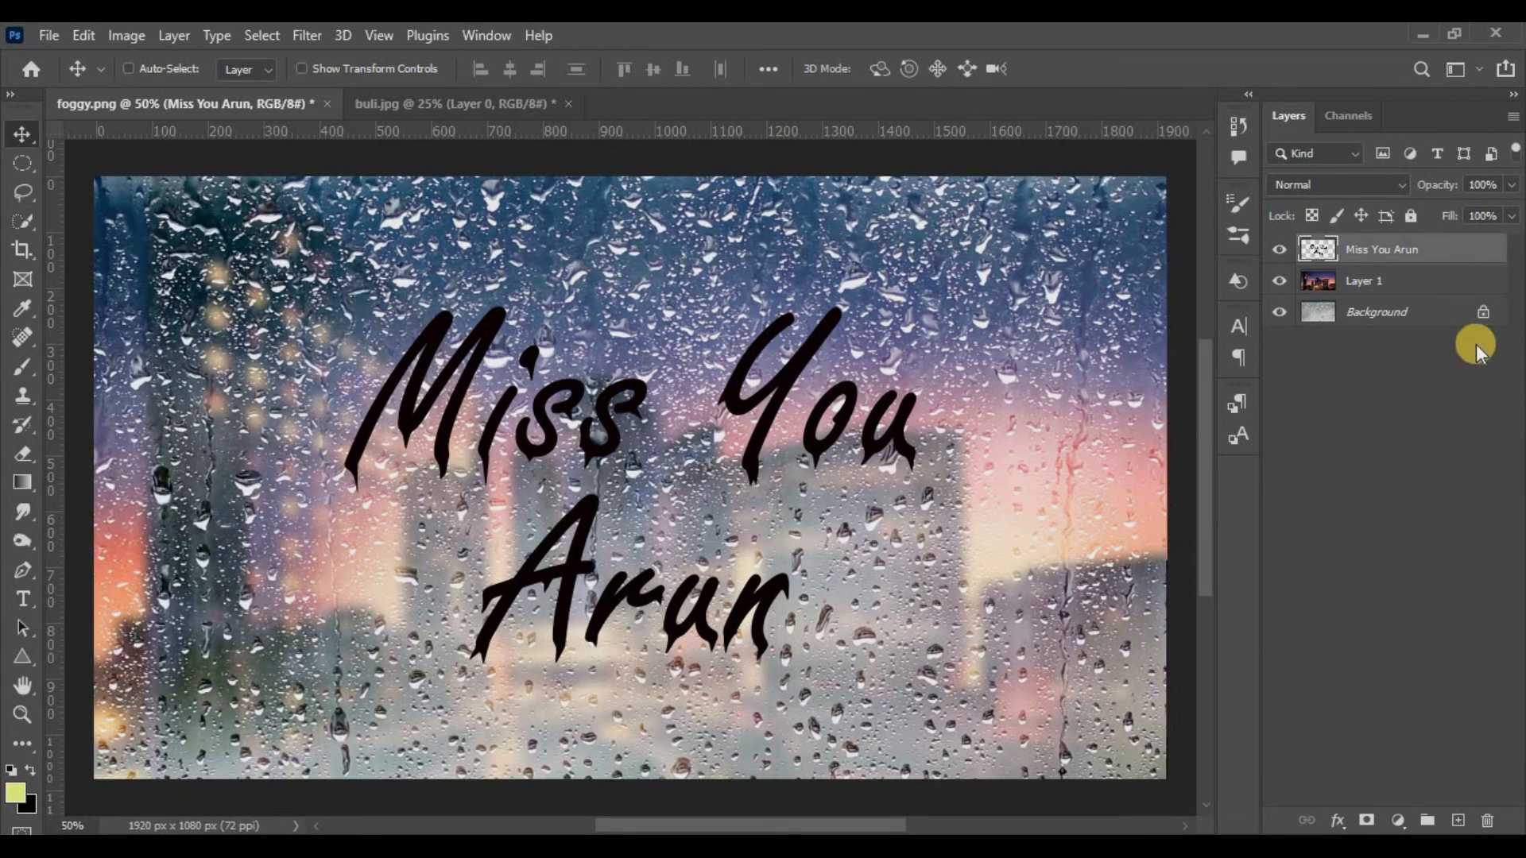
Set the dripping text layer to Overlay, duplicate it and add a layer mask
{"action": "left_click", "coordinate": [1343, 184]}
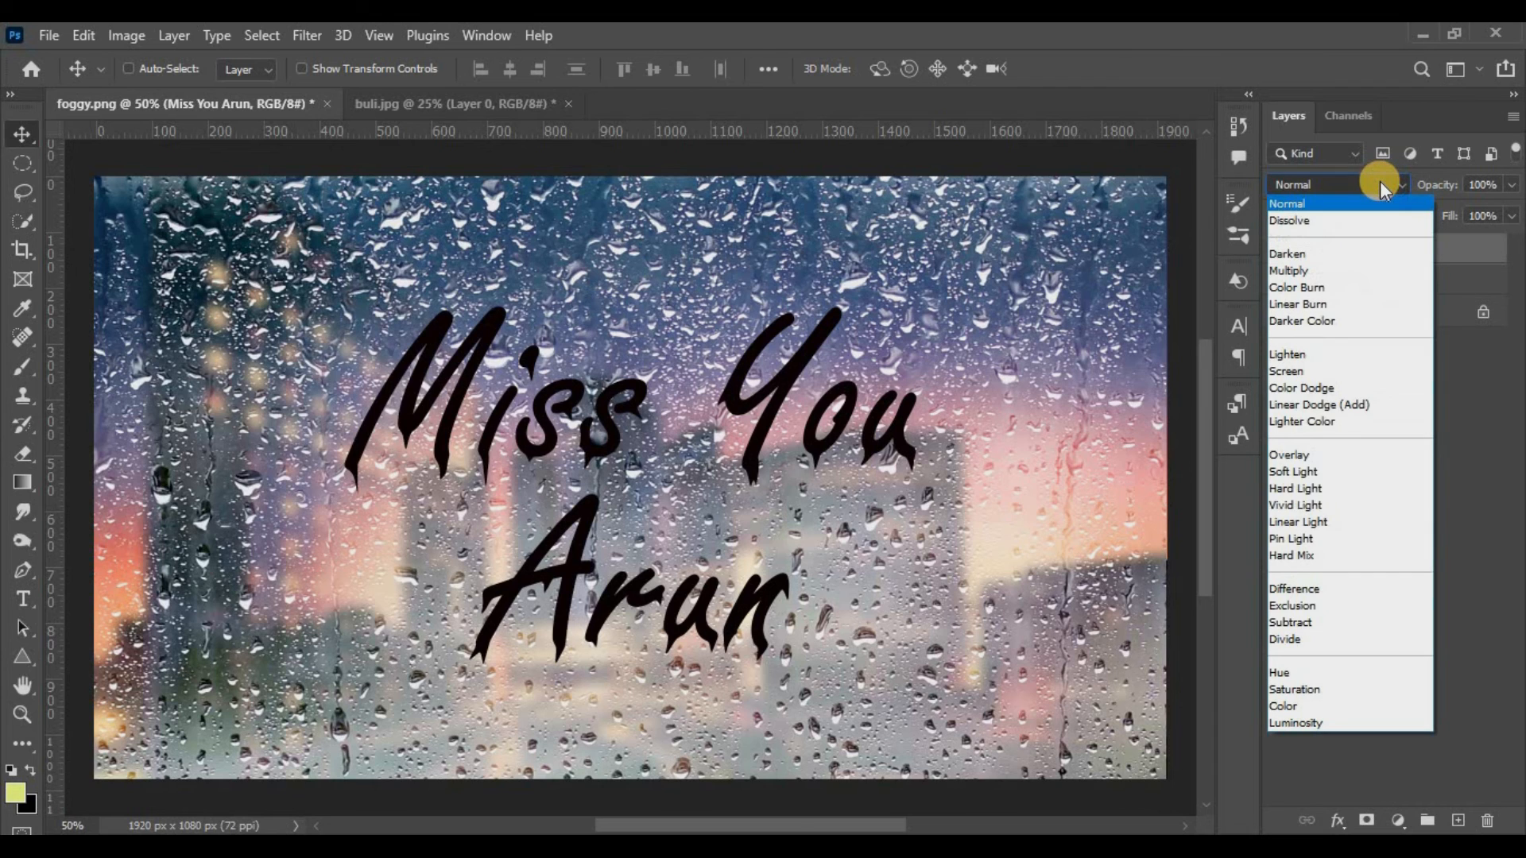
{"action": "left_click", "coordinate": [1289, 455]}
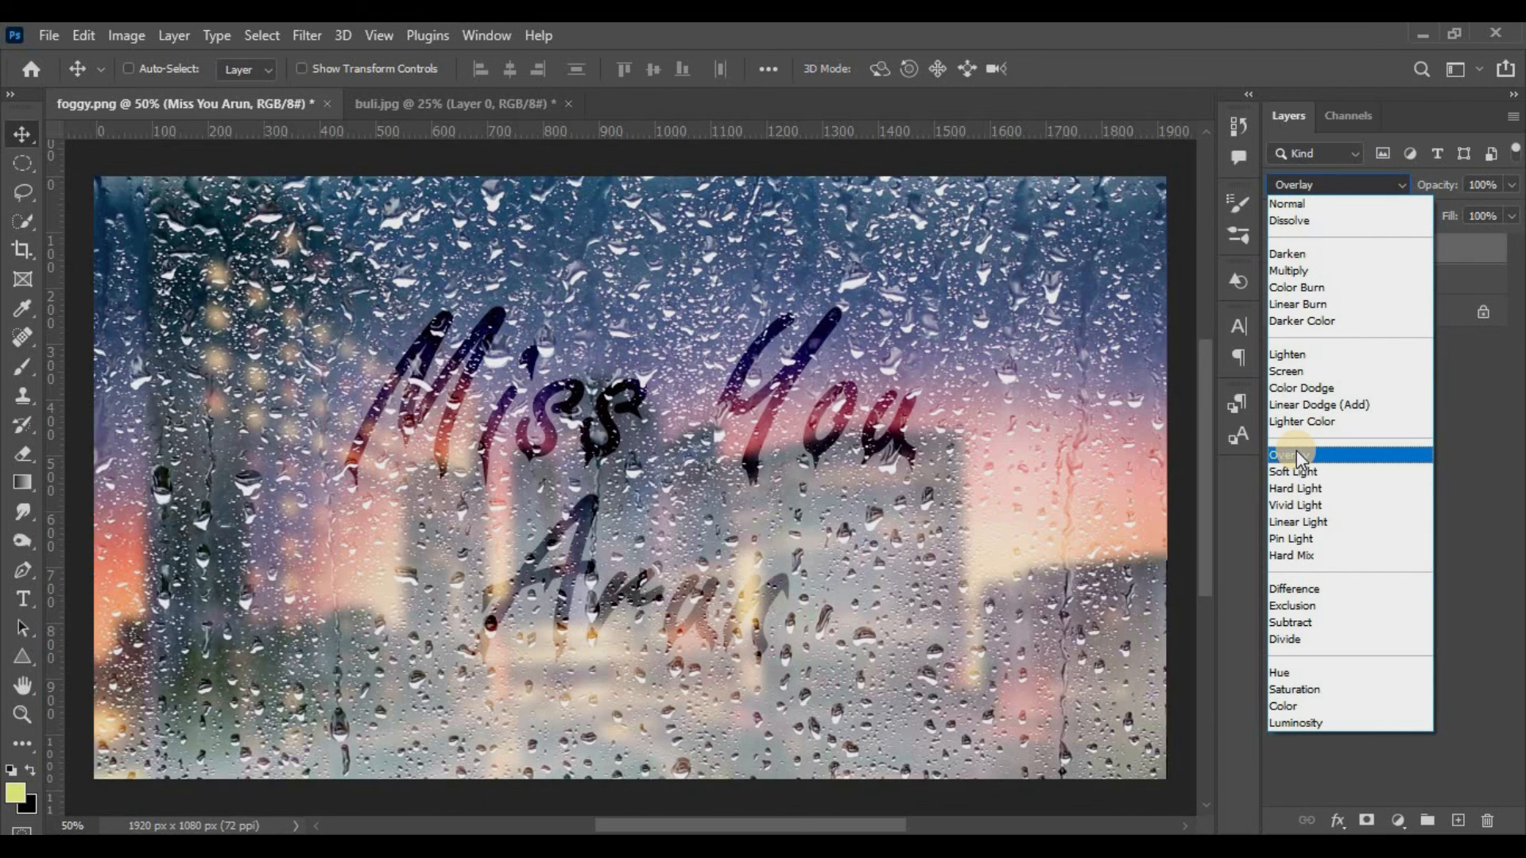
{"action": "left_click", "coordinate": [1286, 453]}
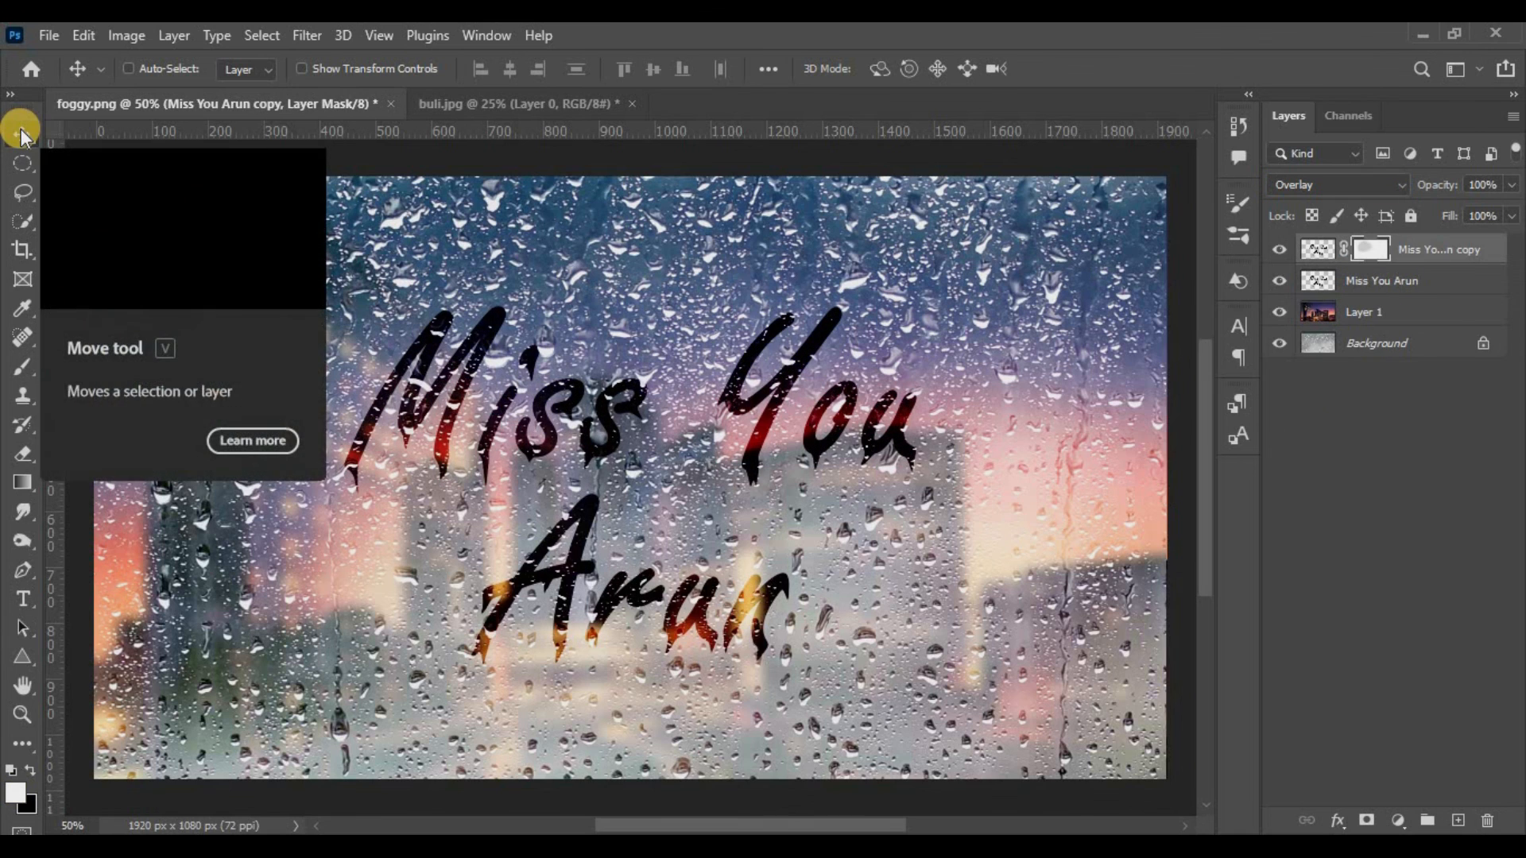